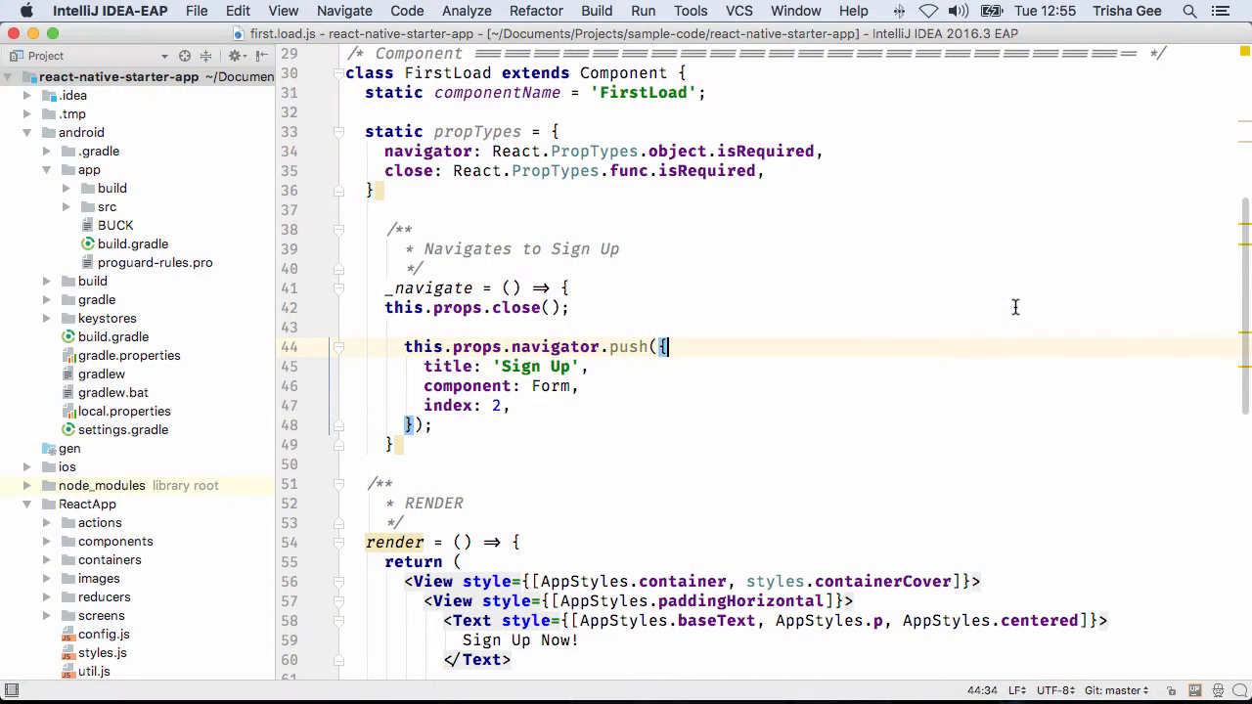
pyautogui.moveTo(772, 268)
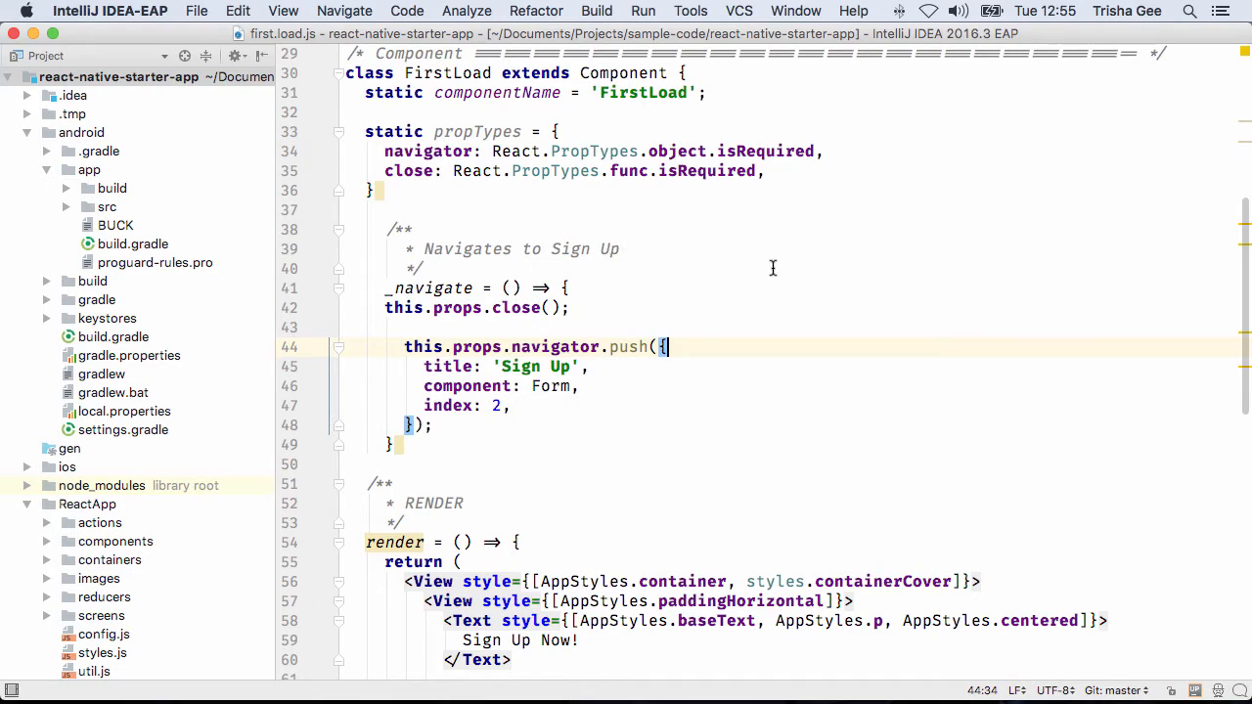
pyautogui.moveTo(773, 320)
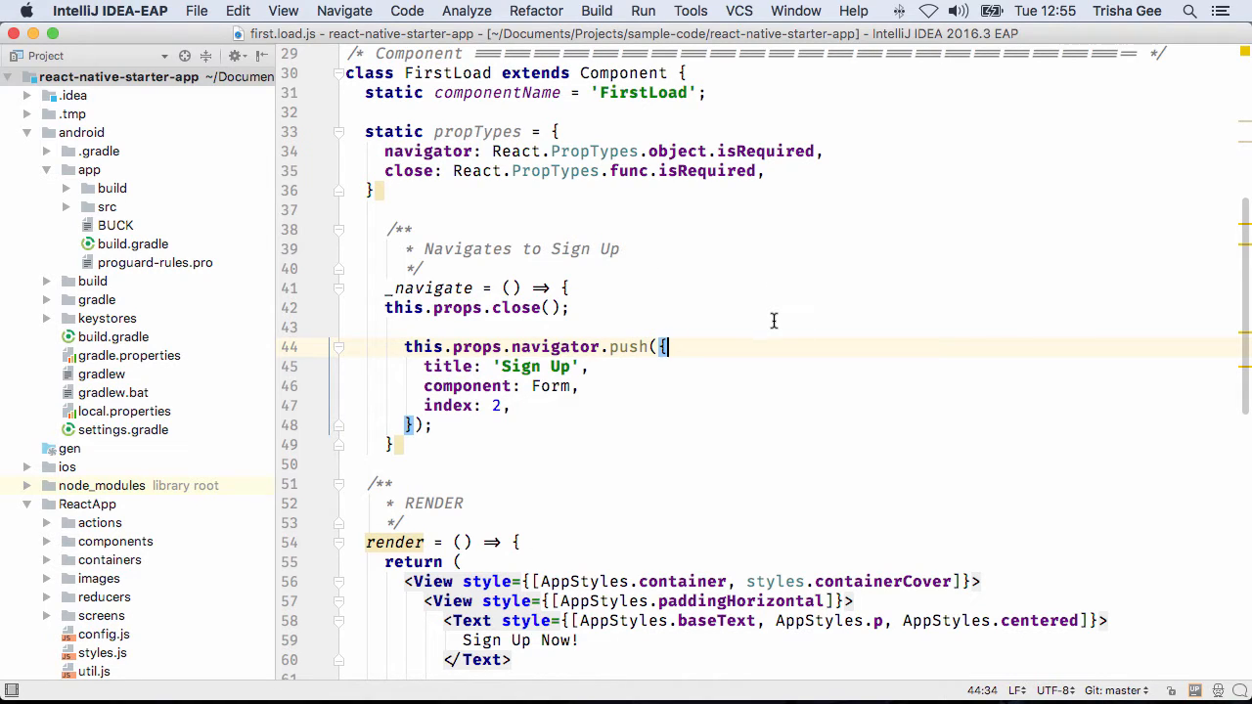
pyautogui.moveTo(563, 12)
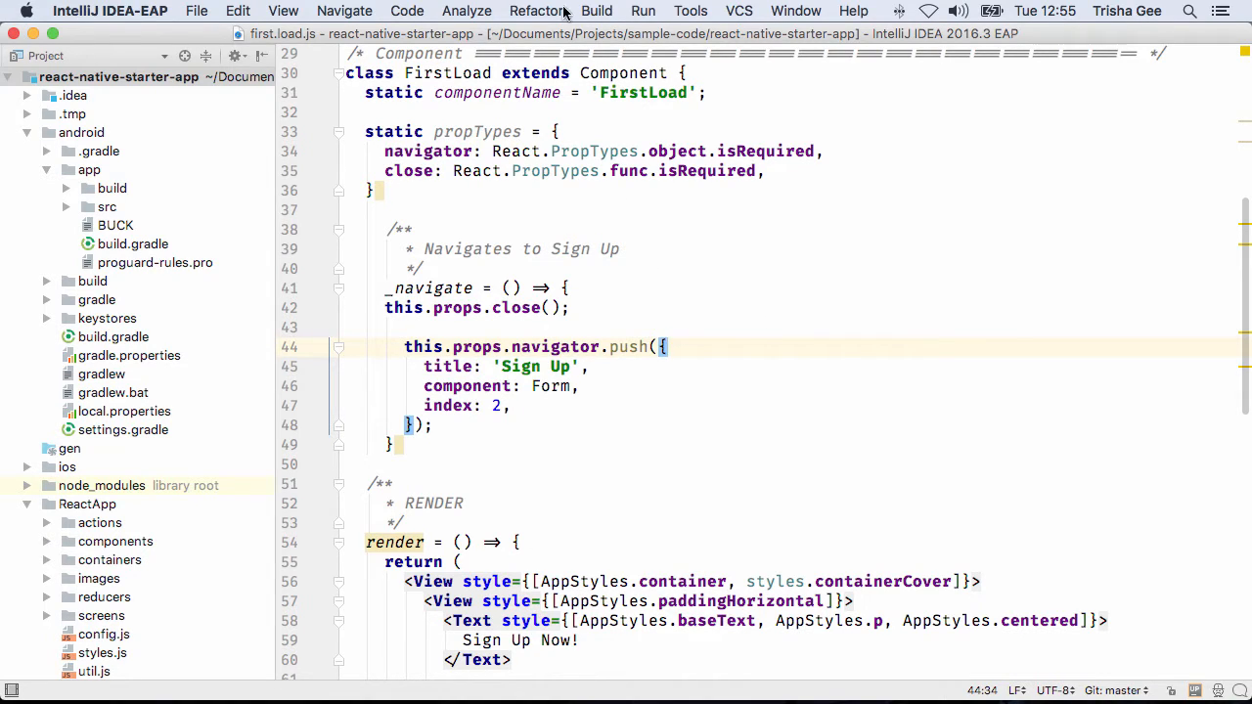
# Add a React Native run configuration named MyApp with Android as the target platform
pyautogui.click(643, 11)
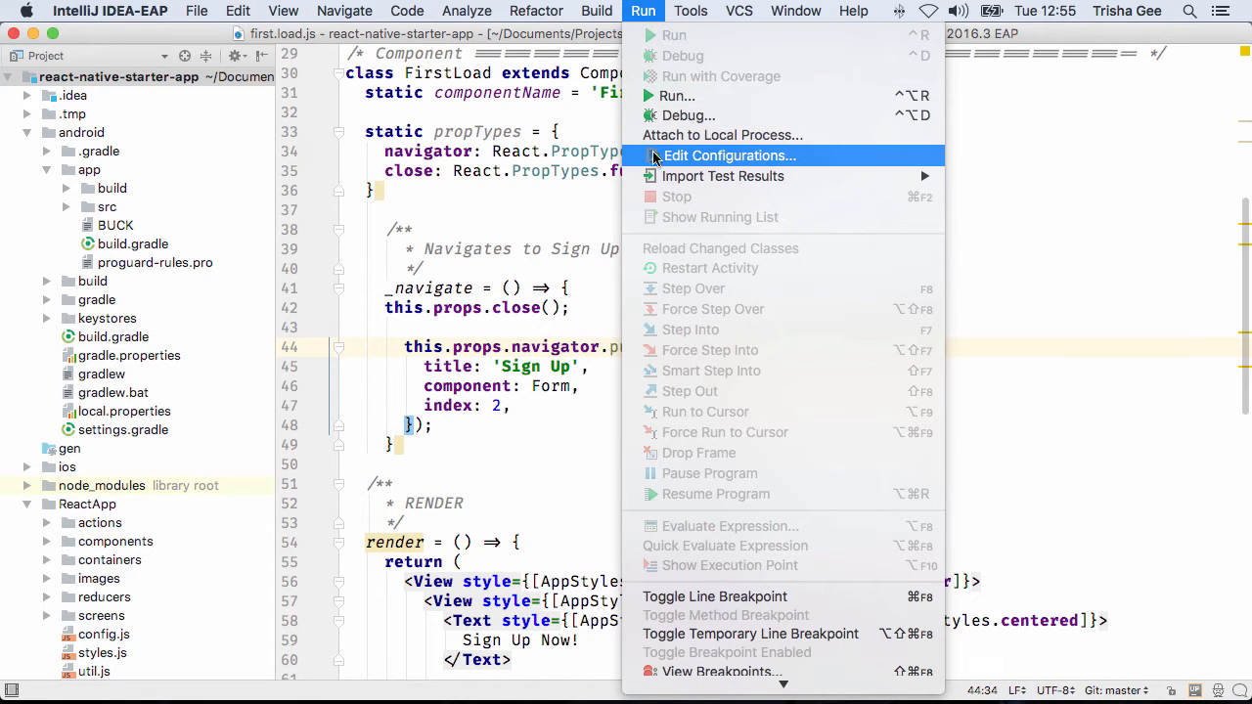
pyautogui.click(730, 155)
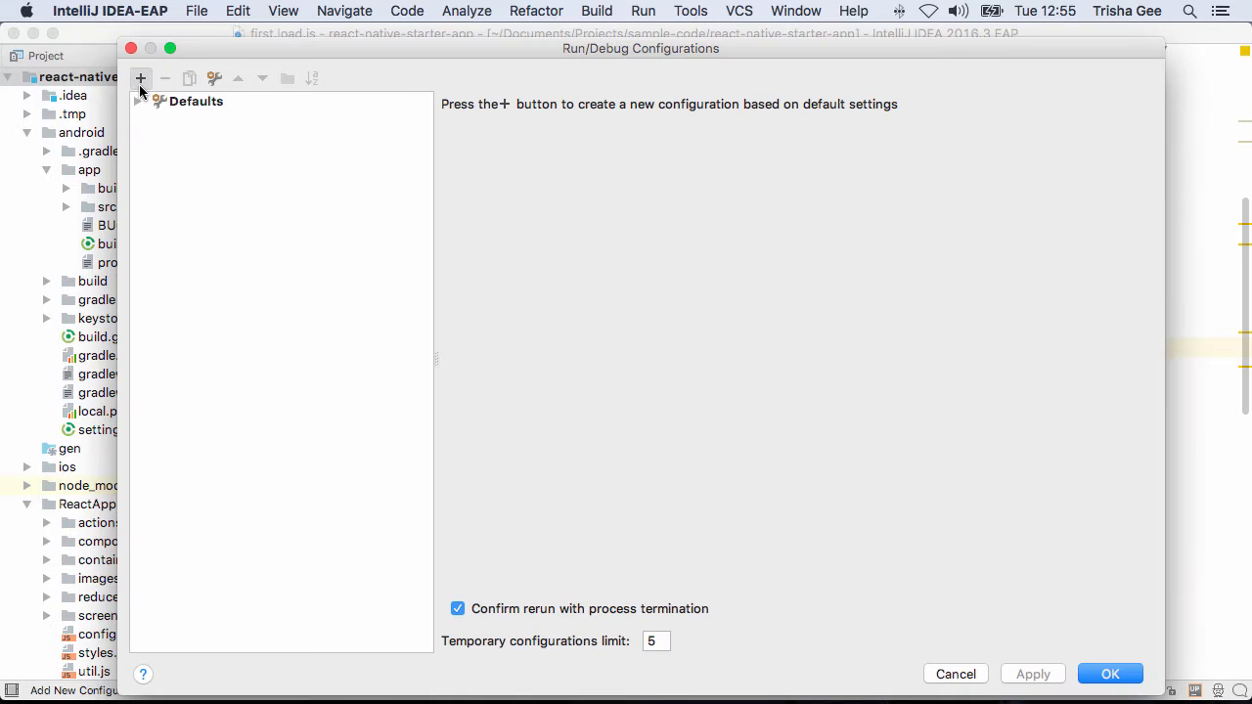
pyautogui.click(140, 79)
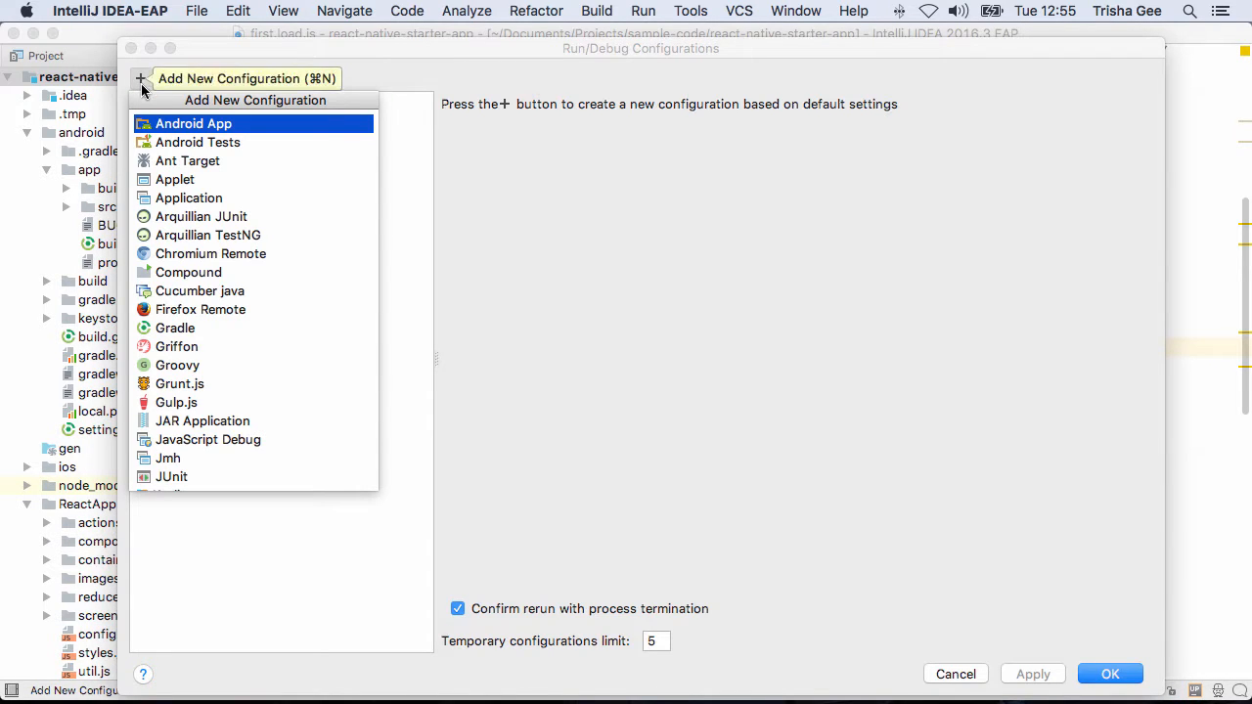
pyautogui.scroll(-3)
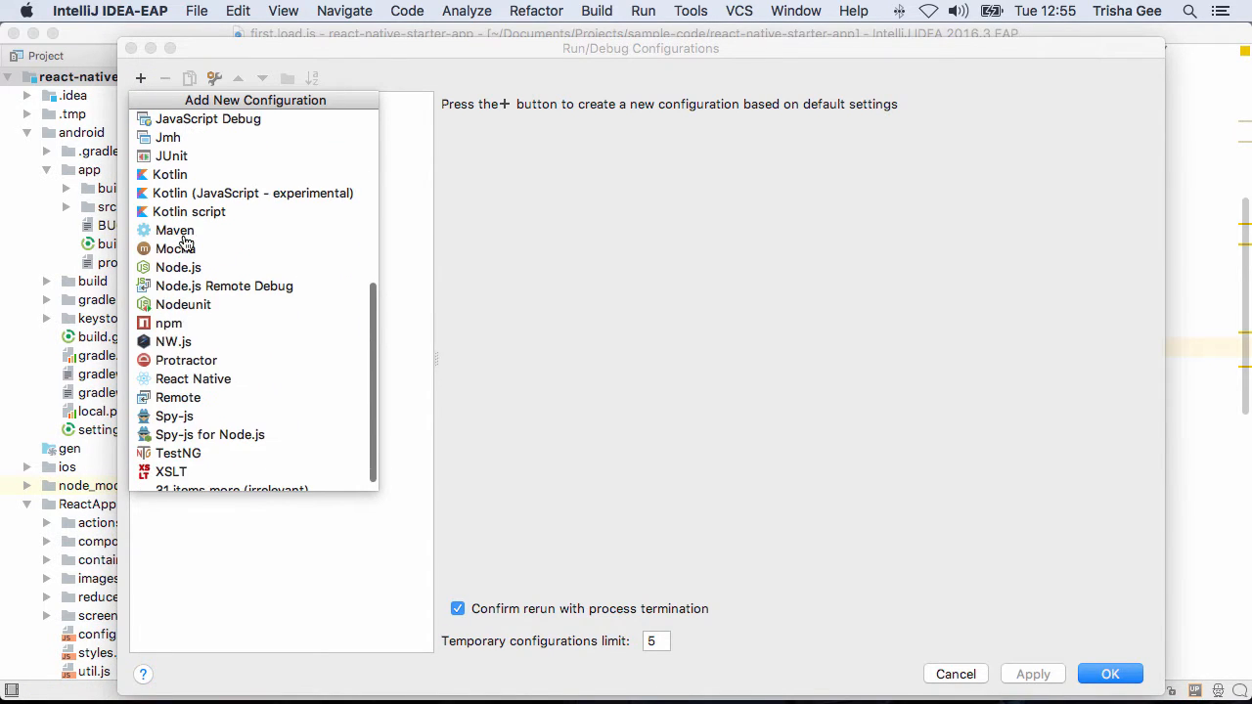
pyautogui.click(192, 379)
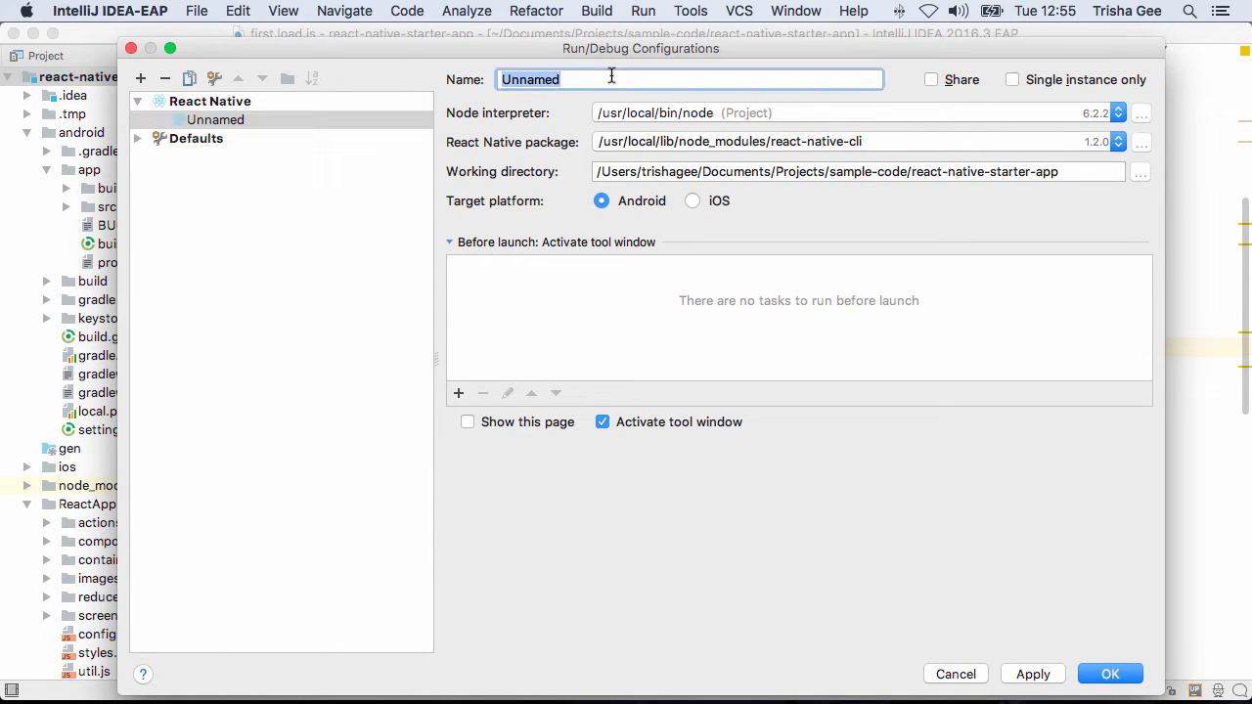
pyautogui.write('MyApp')
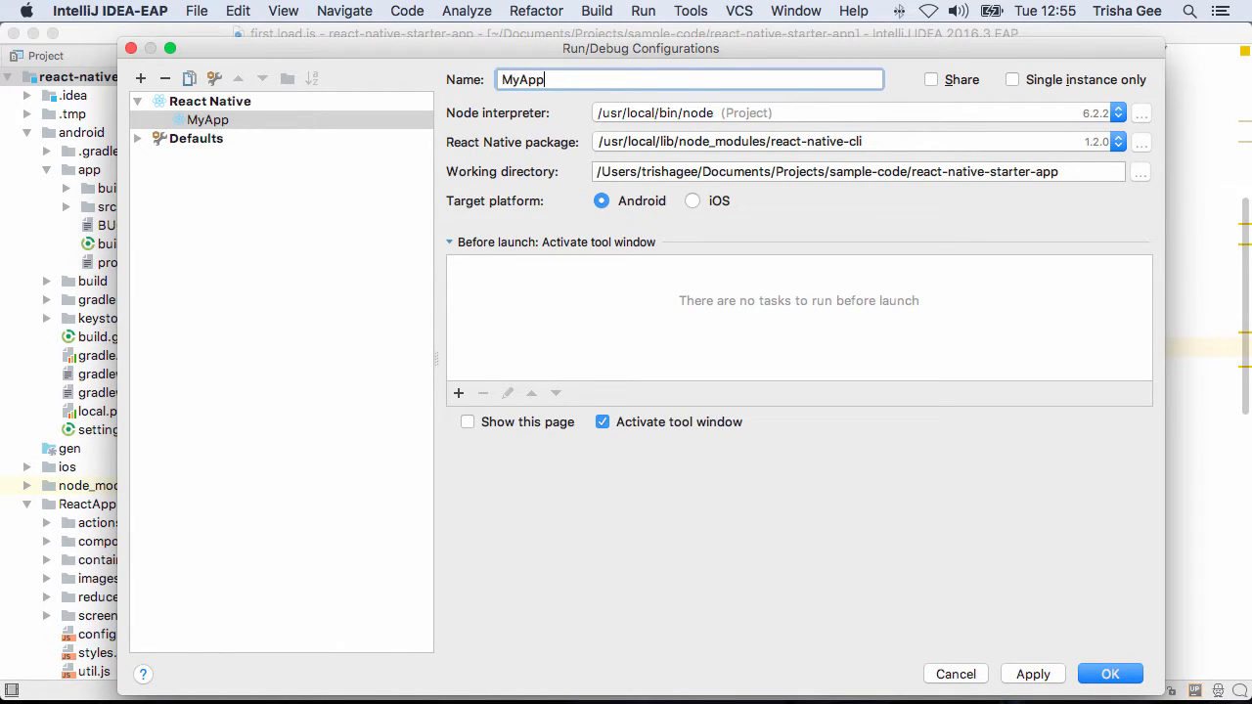
pyautogui.moveTo(722, 147)
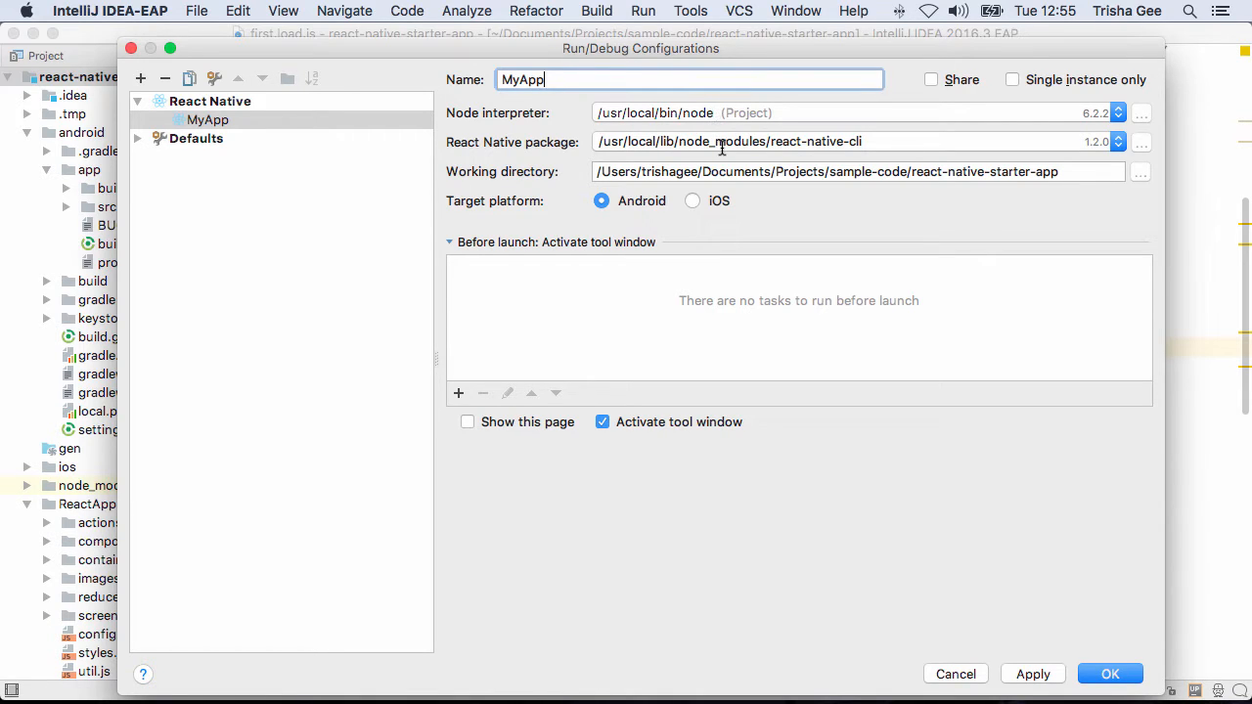
pyautogui.moveTo(769, 209)
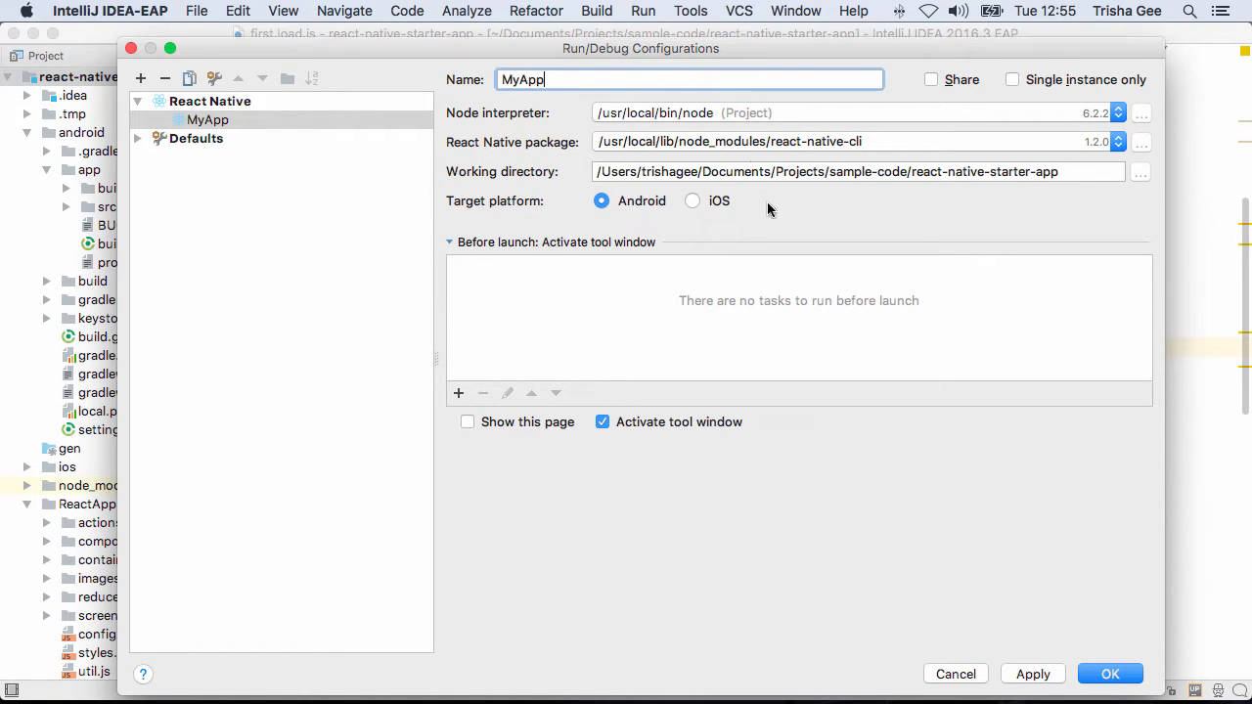
pyautogui.click(693, 200)
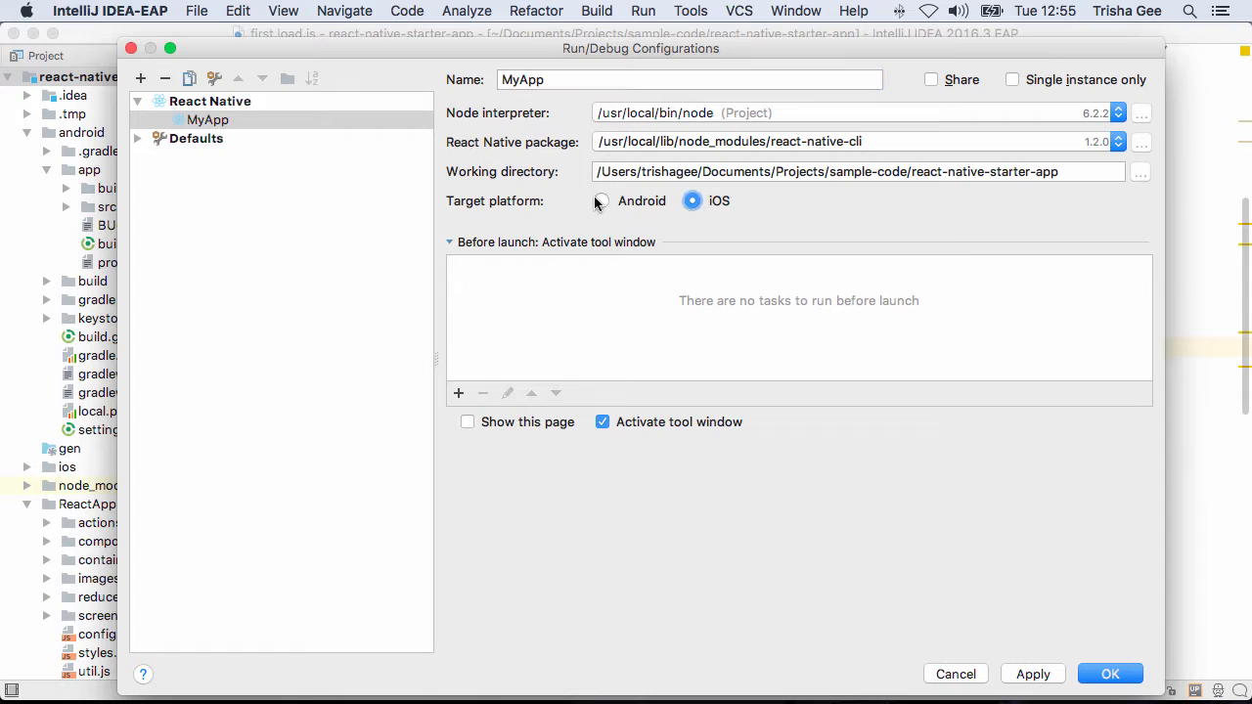
pyautogui.click(601, 200)
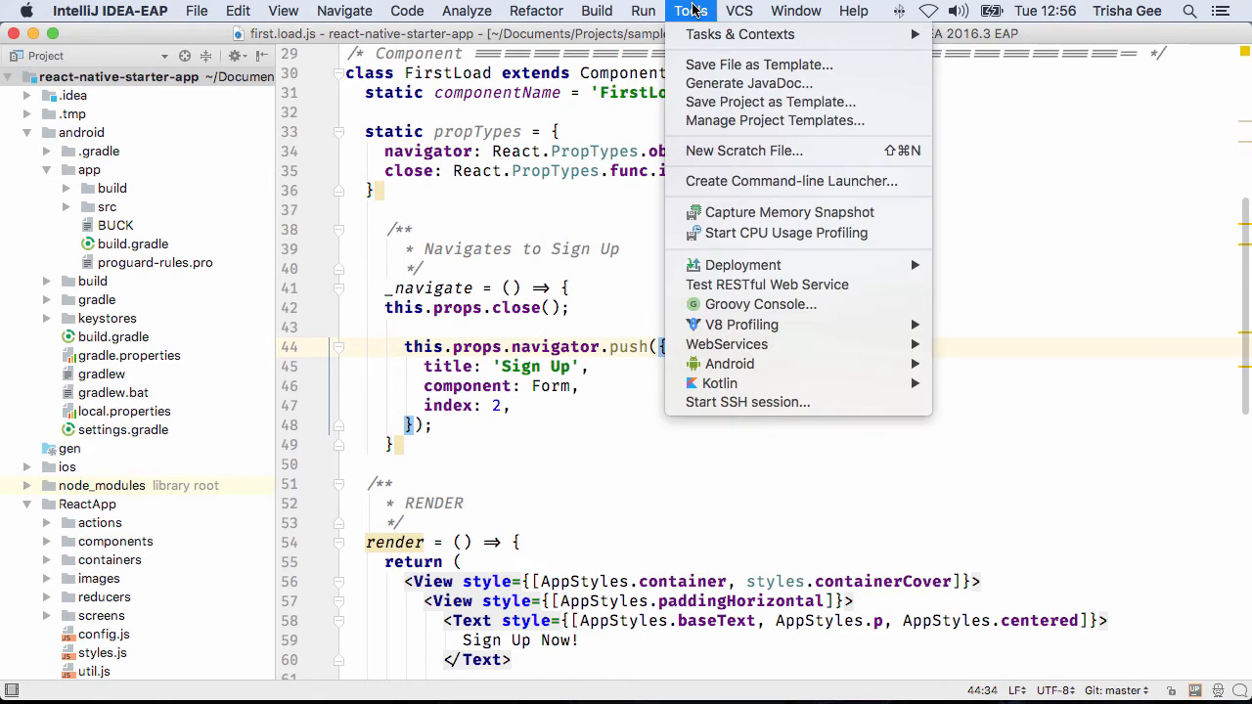
# Launch the Nexus 6P API 23 virtual device from the AVD Manager
pyautogui.click(730, 363)
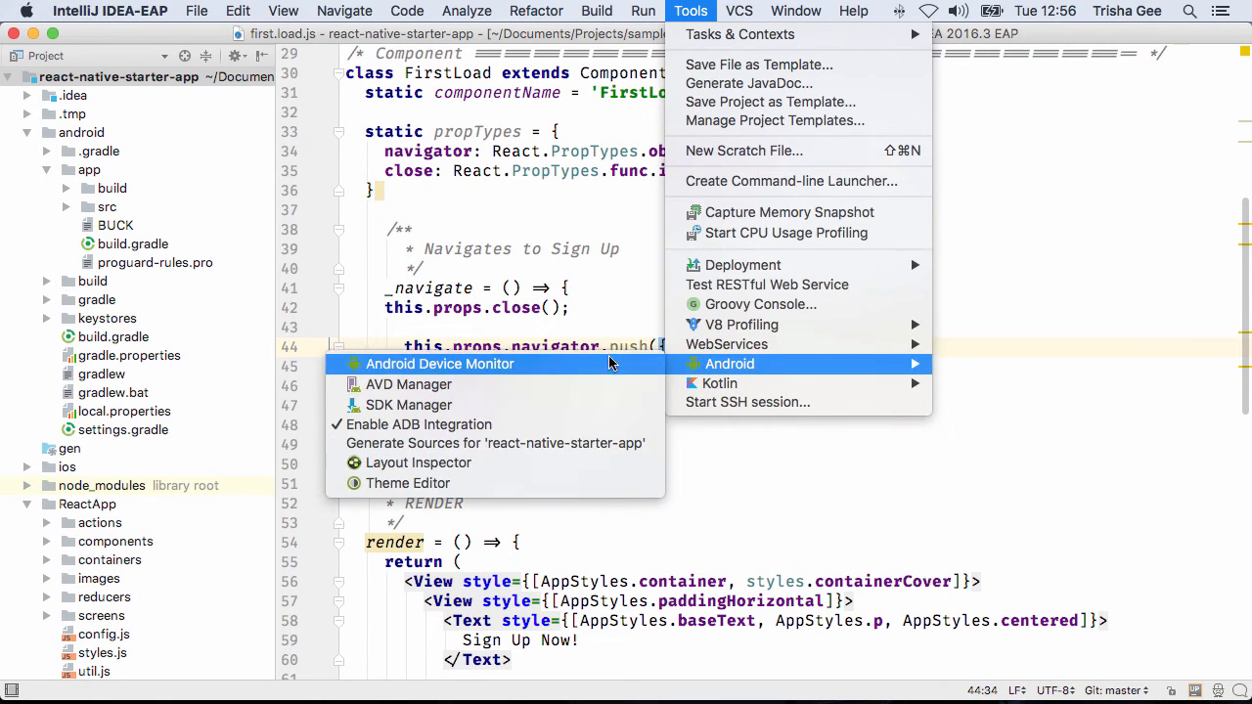
pyautogui.click(409, 384)
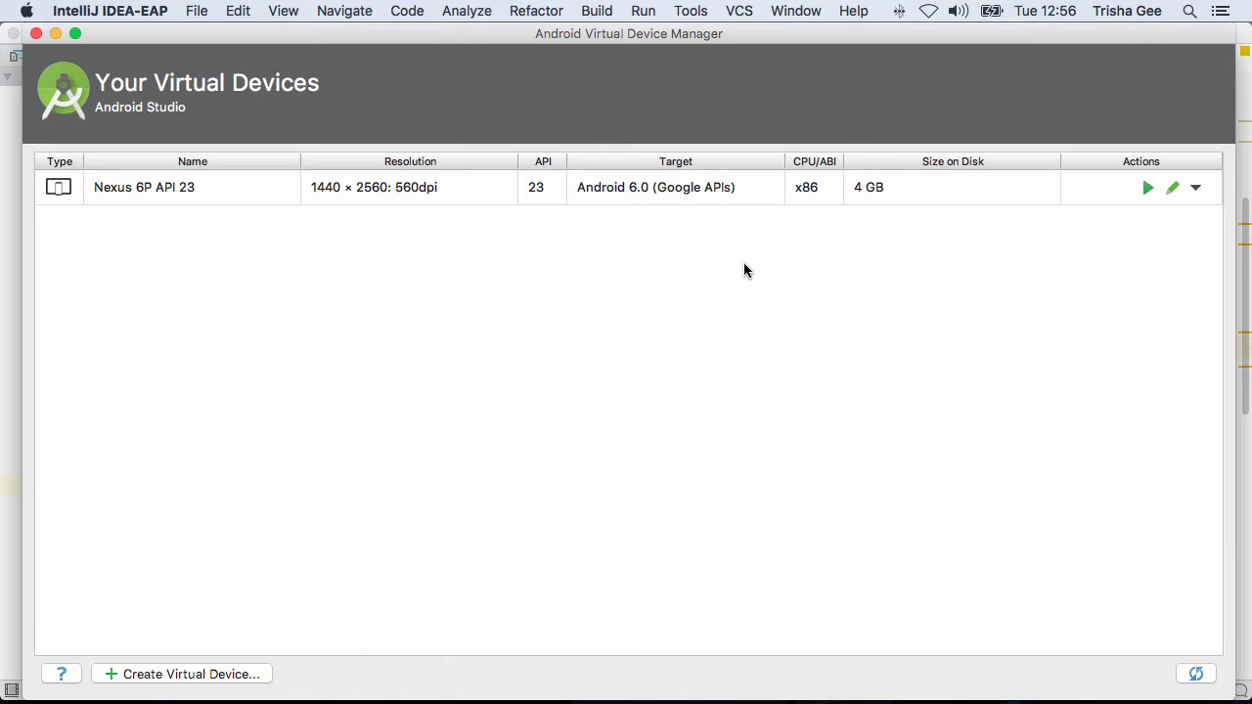
pyautogui.moveTo(1149, 187)
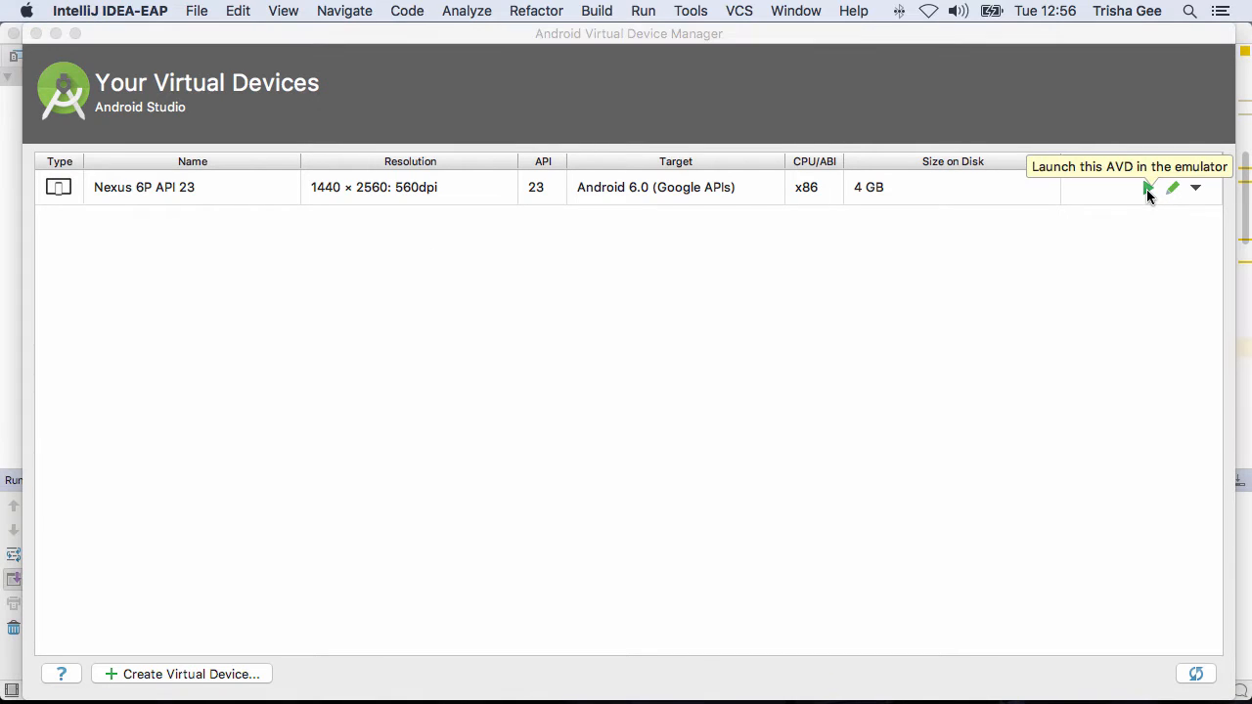
pyautogui.click(1150, 187)
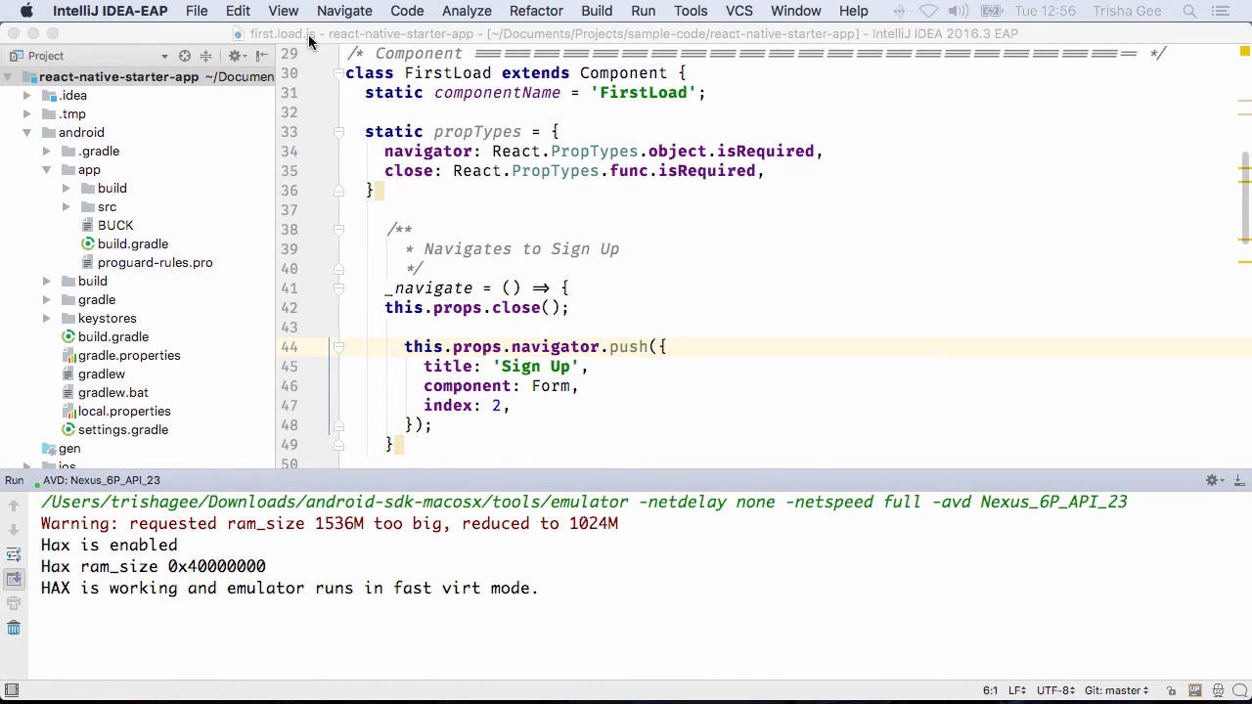
# Debug 'MyApp' so it pauses at the first.load.js breakpoint
pyautogui.click(642, 10)
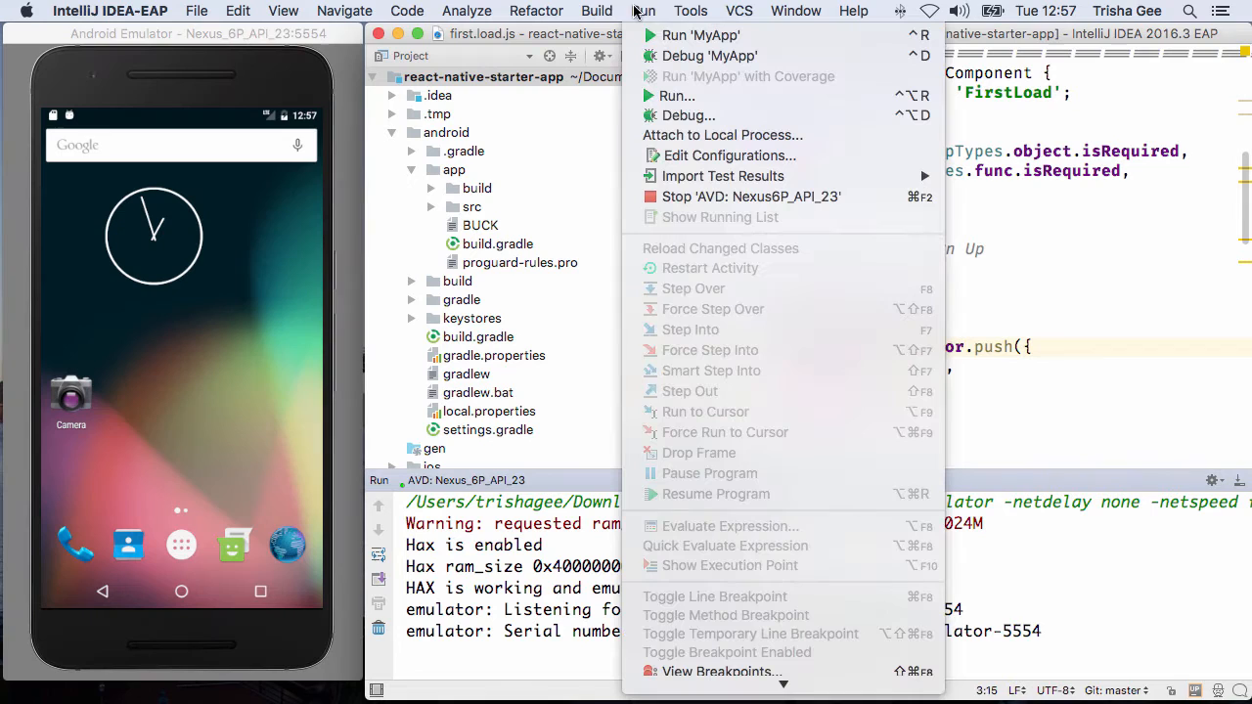
pyautogui.moveTo(709, 56)
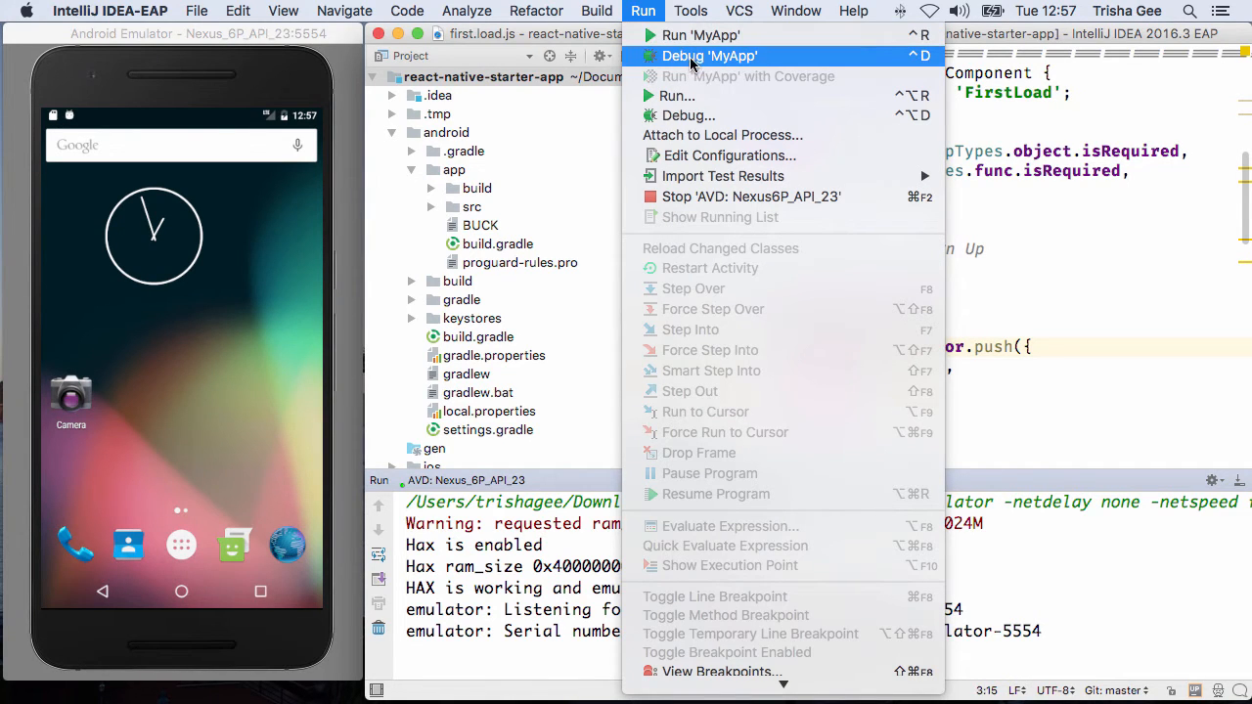
pyautogui.click(710, 56)
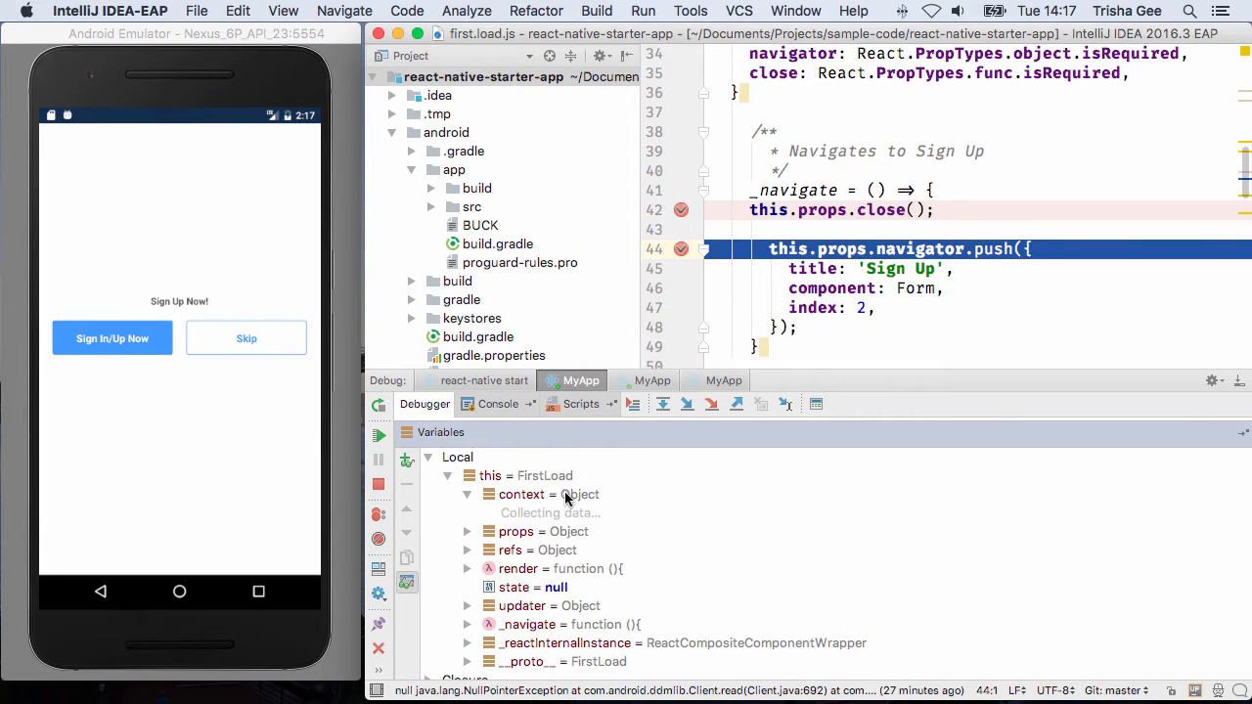
# Expand the context prototype and hasOwnProperty, step into Navigator push, then step out
pyautogui.click(467, 494)
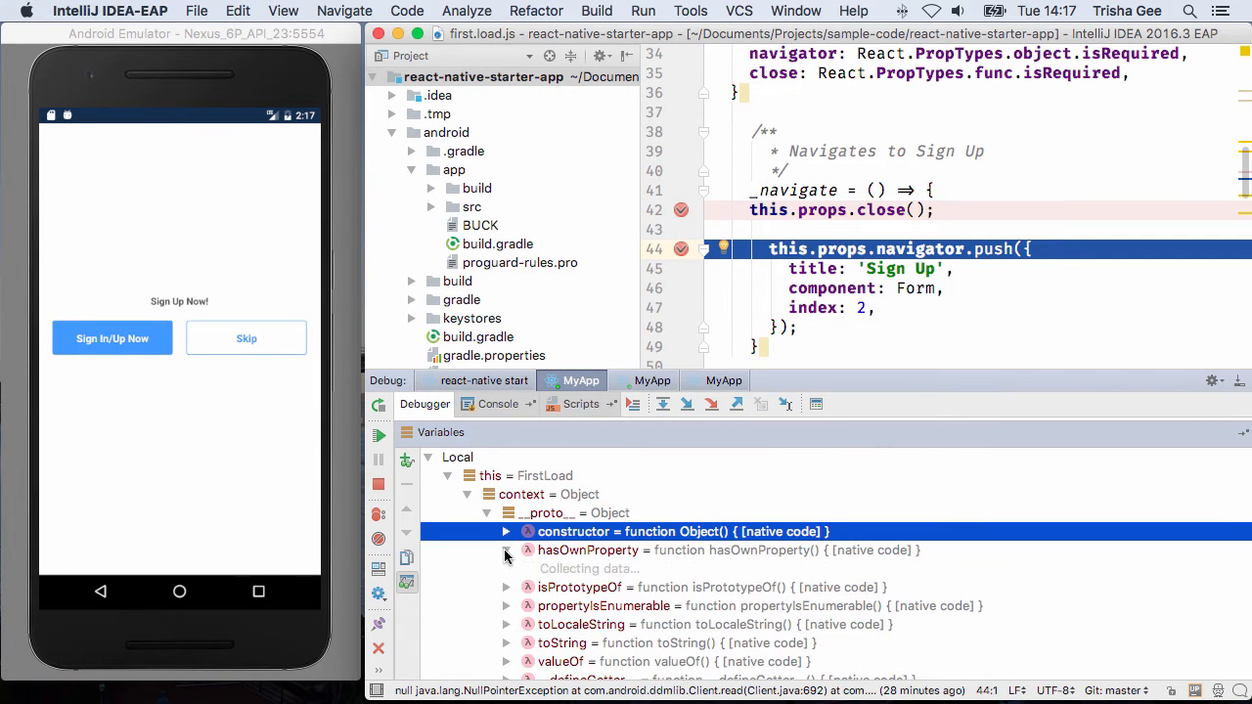
pyautogui.click(507, 549)
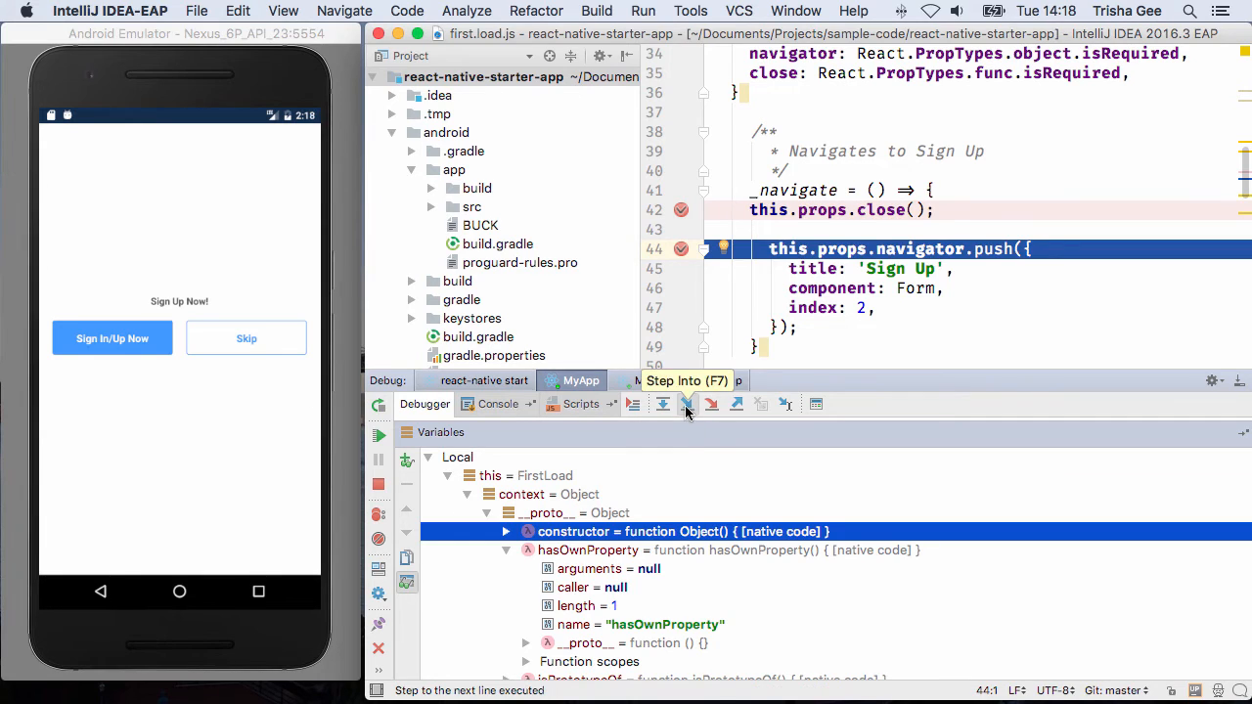
pyautogui.click(687, 405)
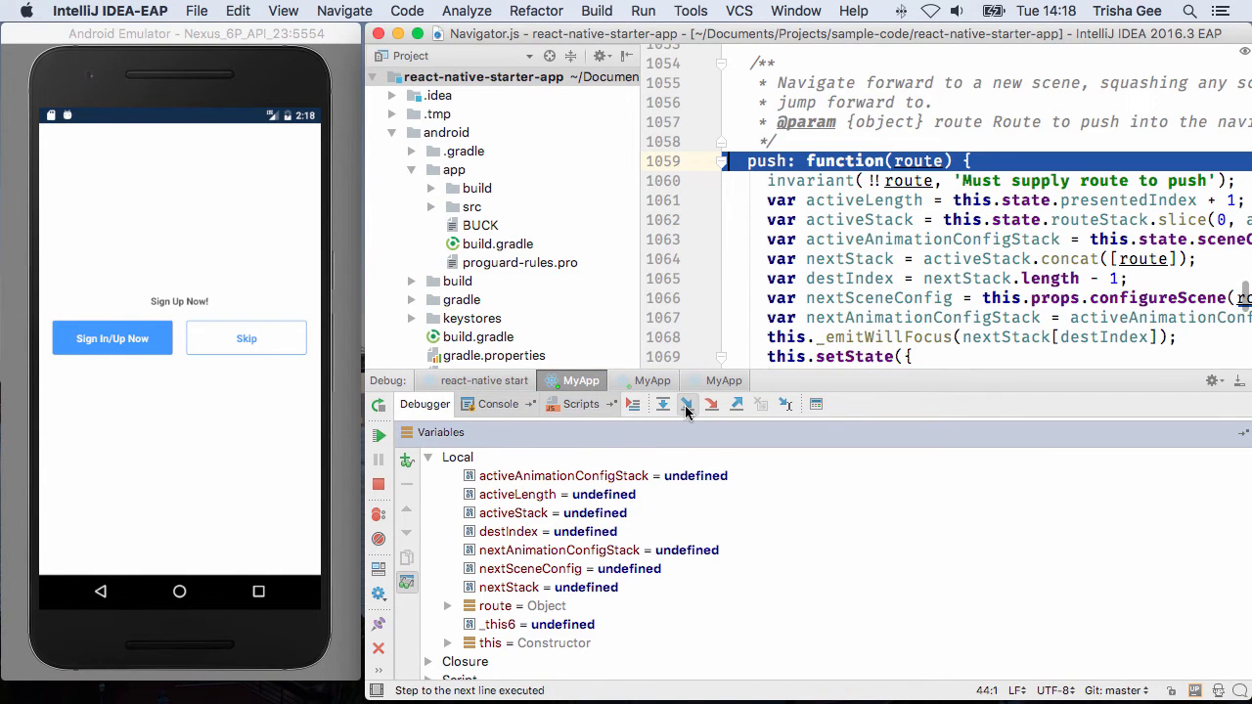
pyautogui.moveTo(737, 404)
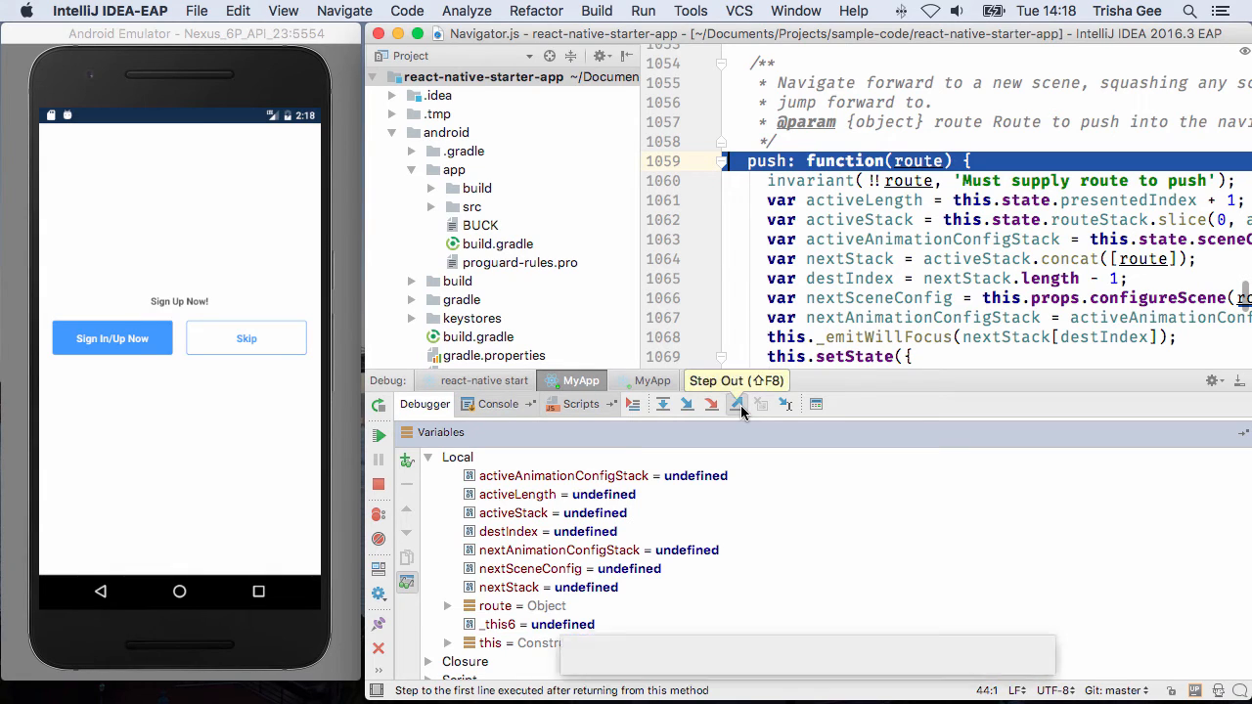
pyautogui.click(737, 404)
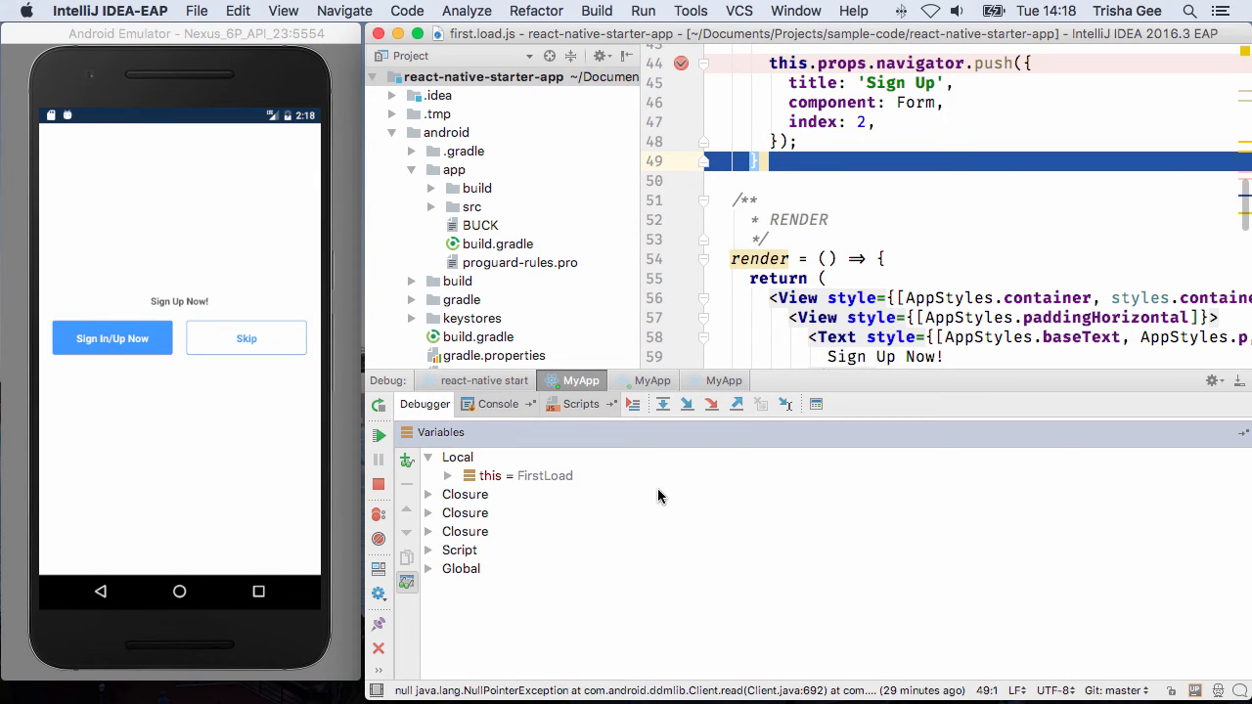
pyautogui.moveTo(379, 435)
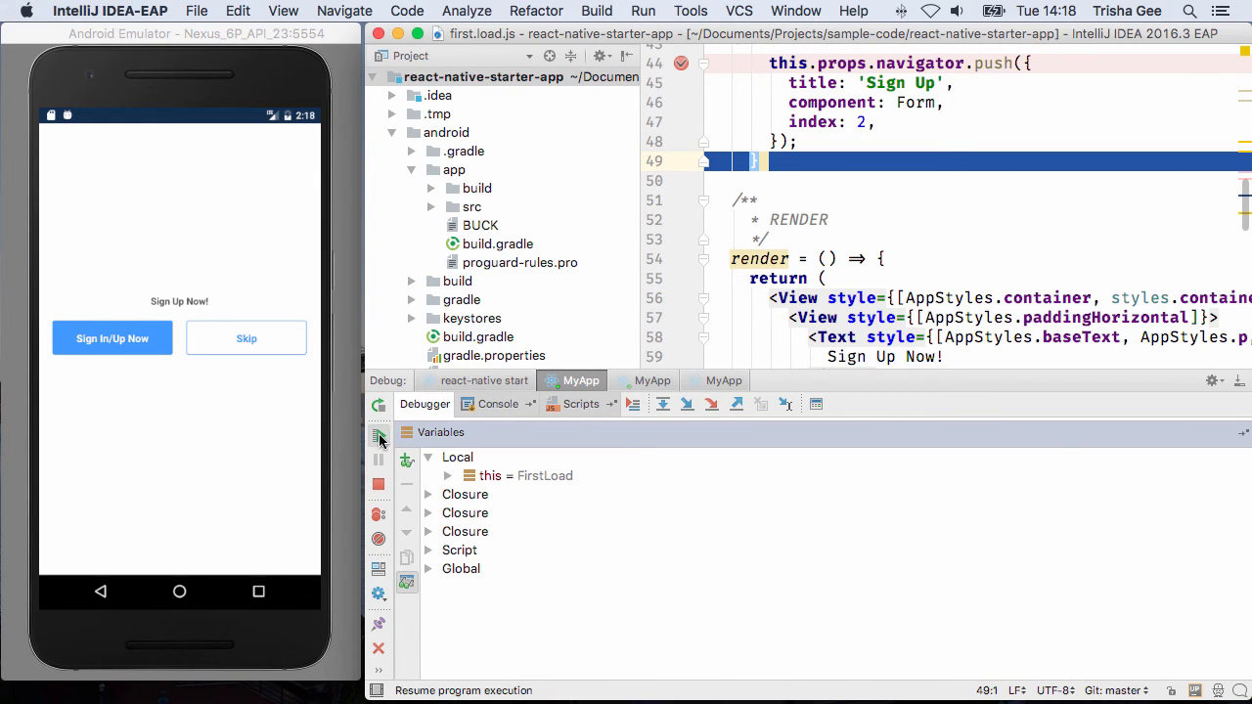